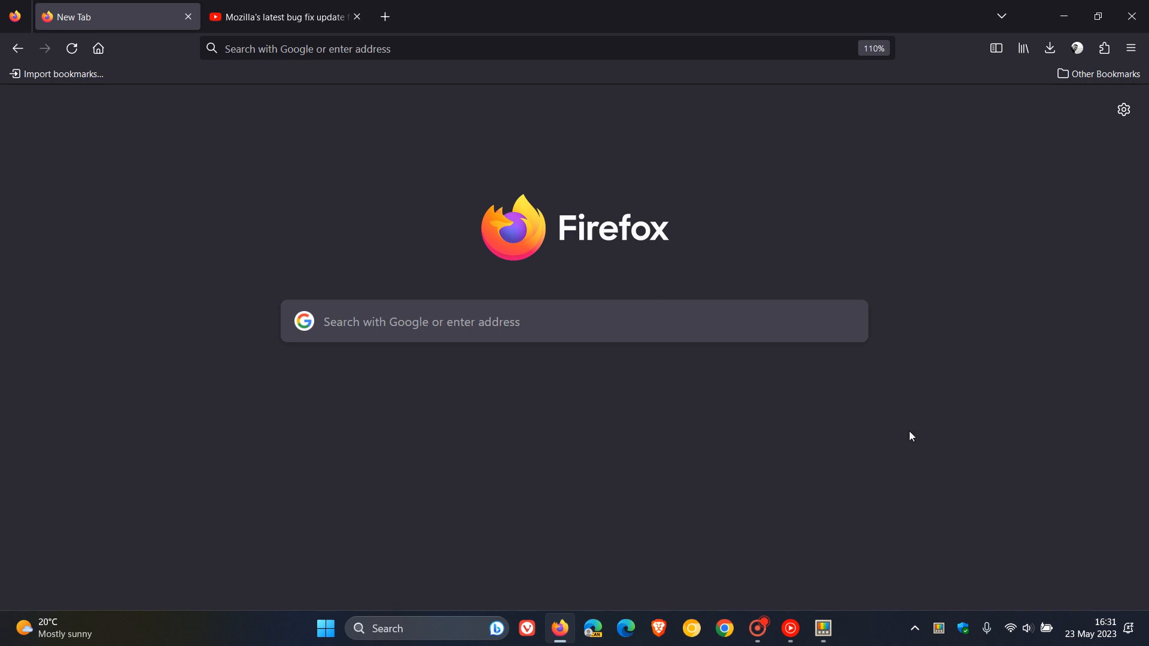
mouse_move(1088, 526)
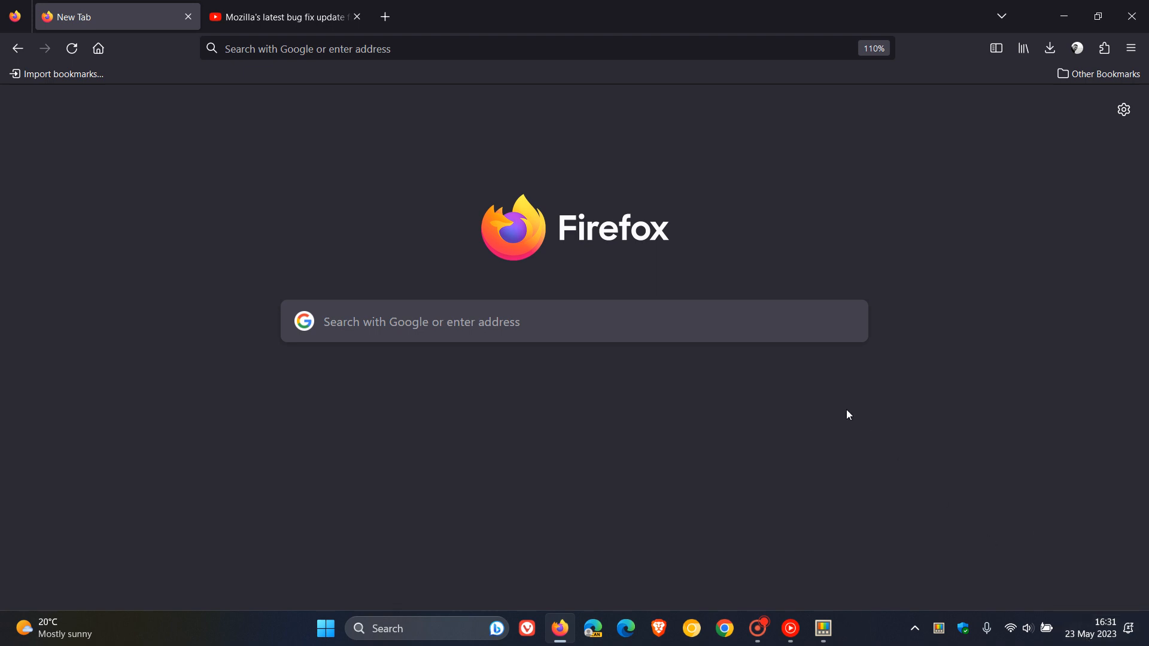
mouse_move(1047, 235)
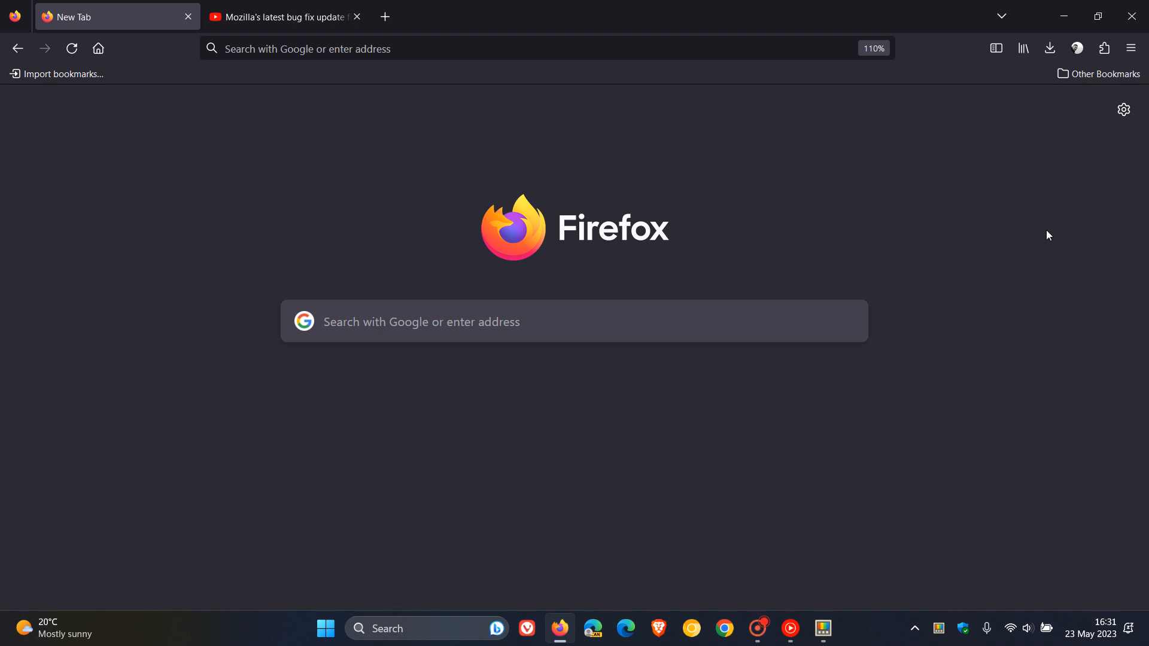
Show the About Firefox dialog via Help and highlight version 113.0.2.
click(1130, 48)
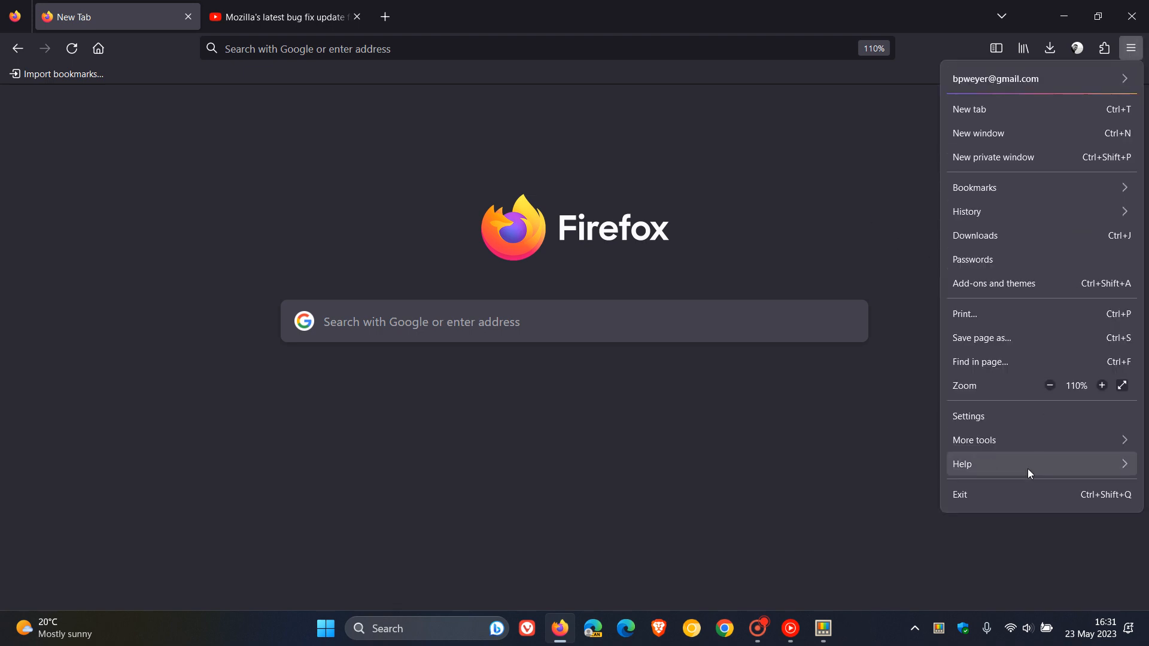
click(962, 464)
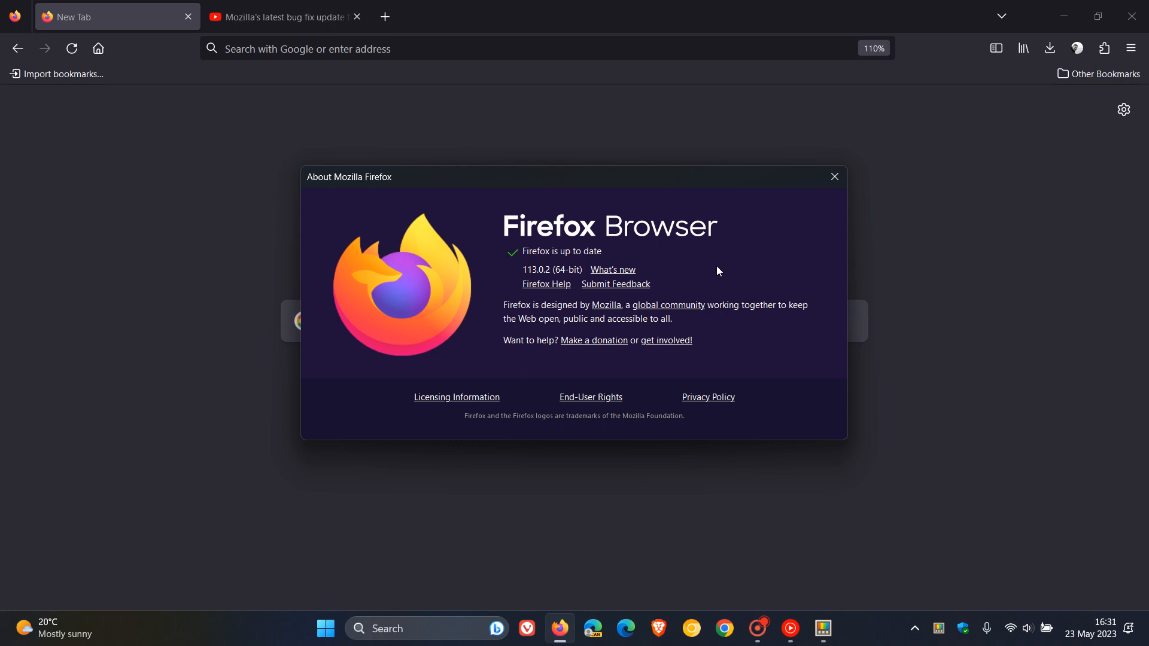
mouse_move(765, 264)
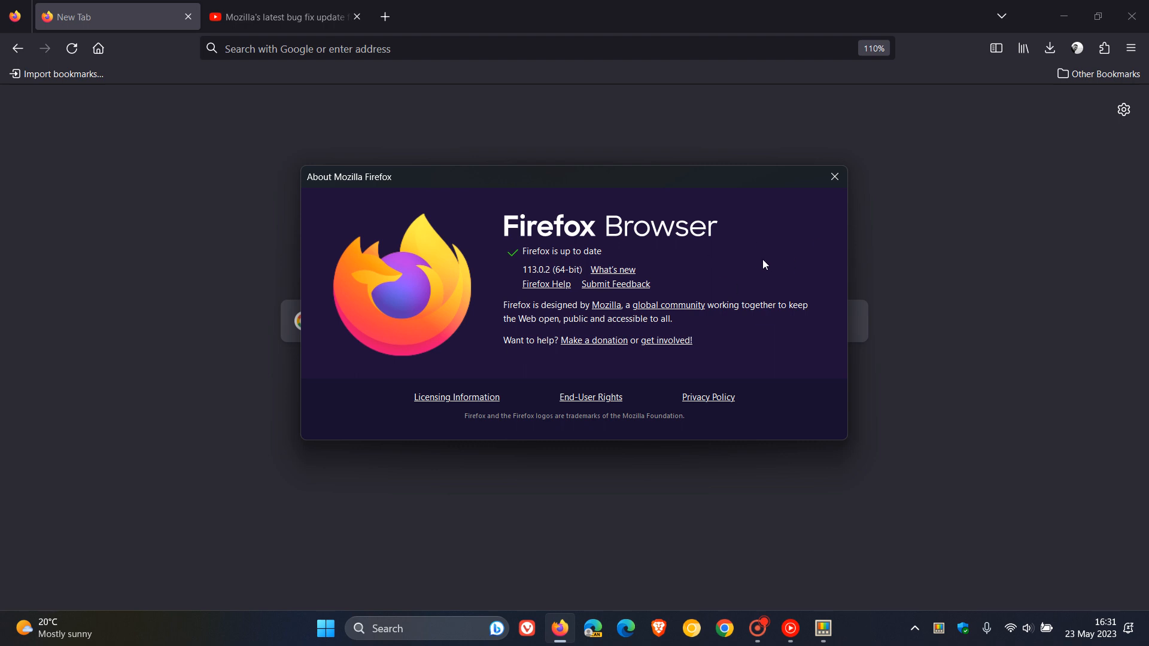
mouse_move(535, 284)
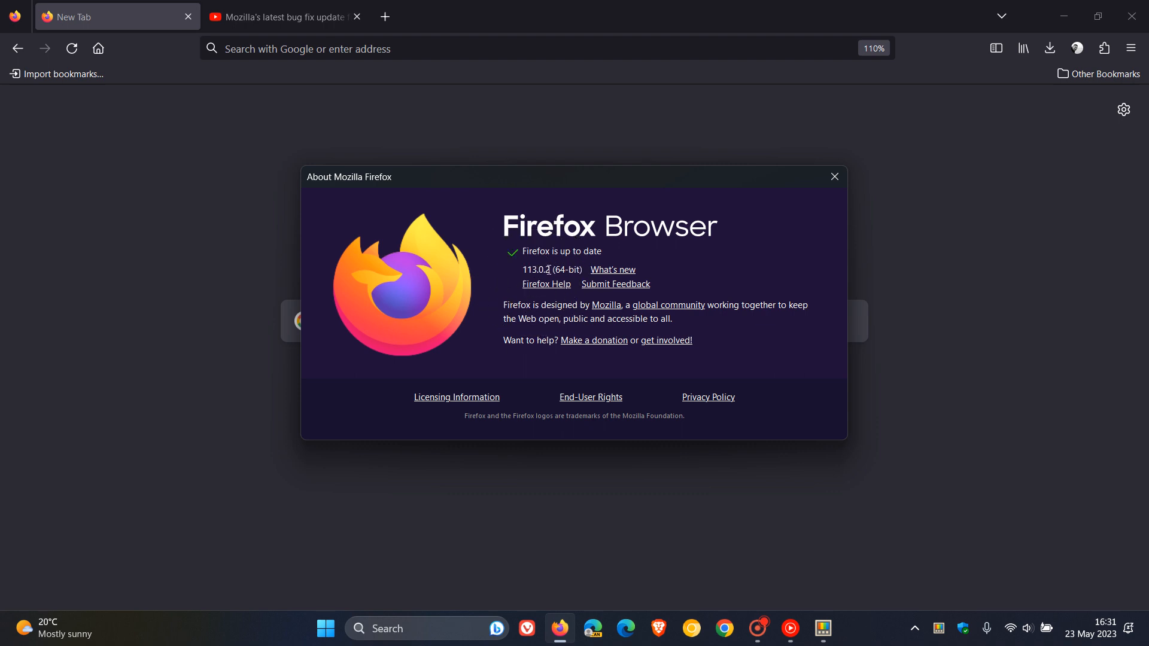
double_click(547, 270)
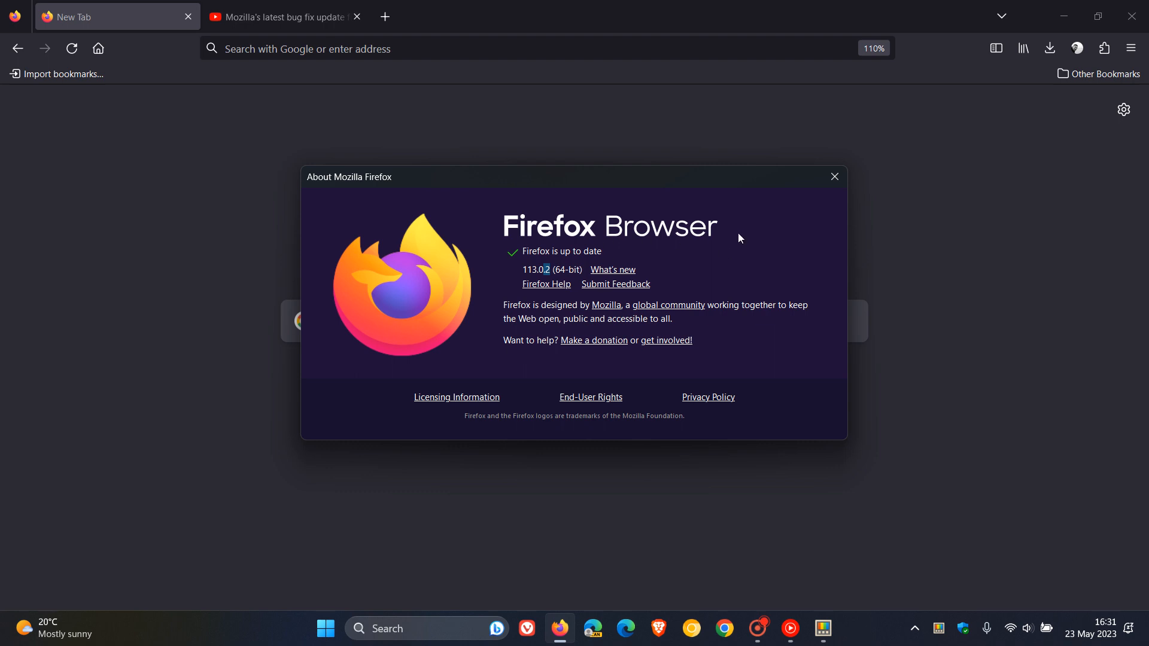
mouse_move(749, 253)
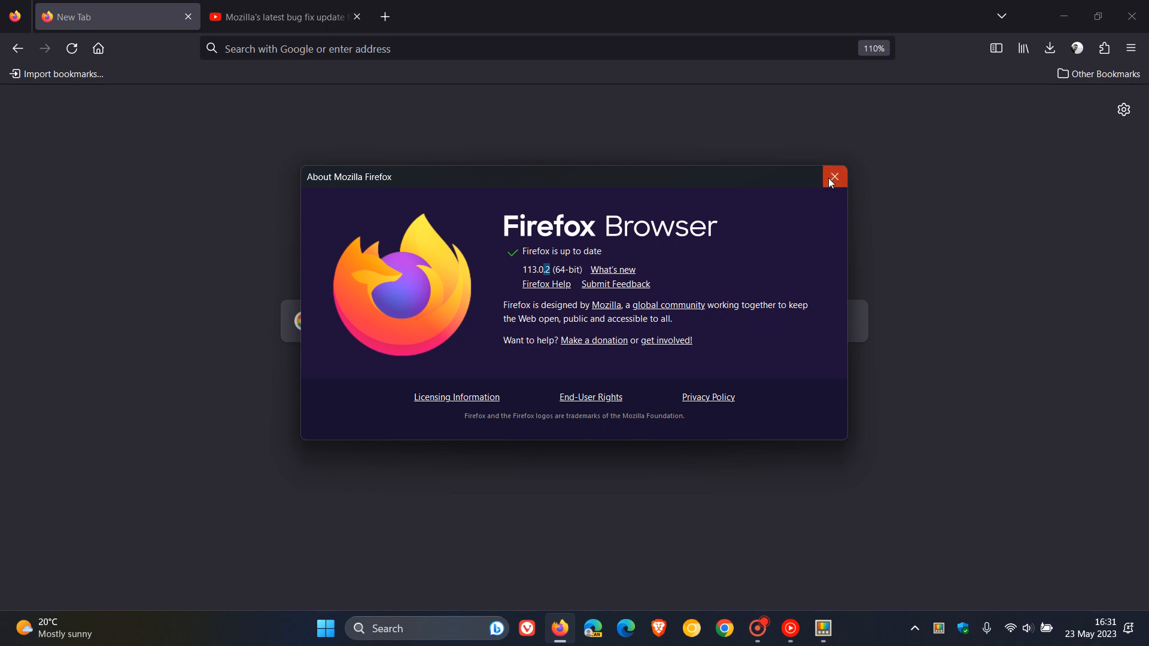
Dismiss the About dialog and check PowerToys General and FancyZones settings, keeping FancyZones off.
click(833, 177)
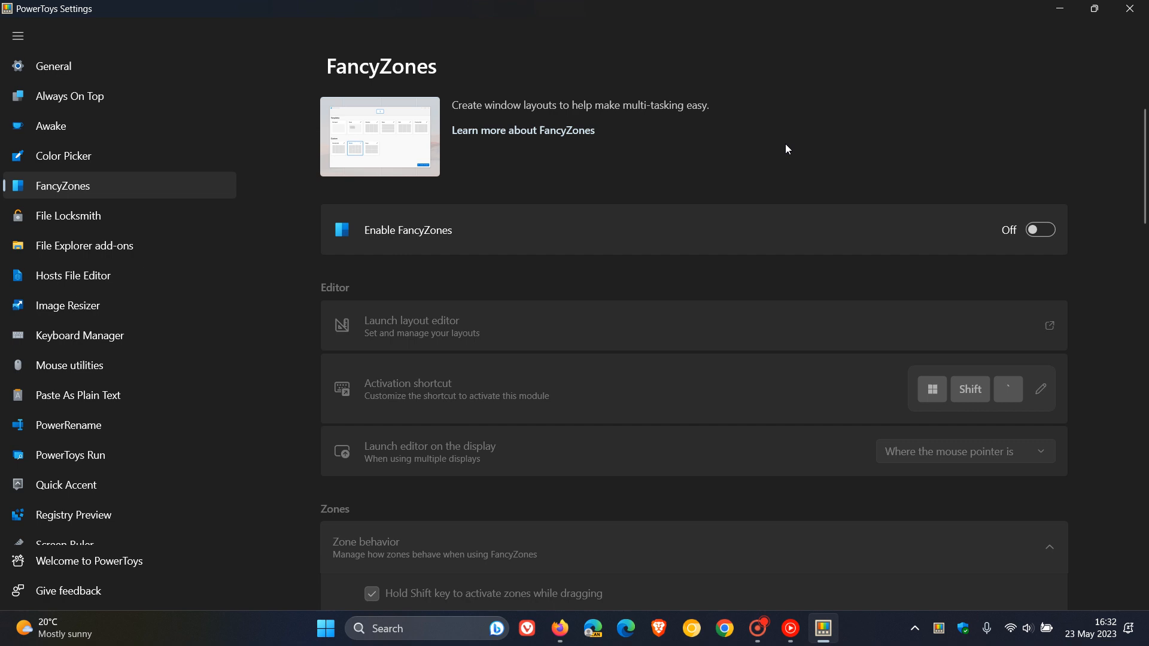
mouse_move(727, 157)
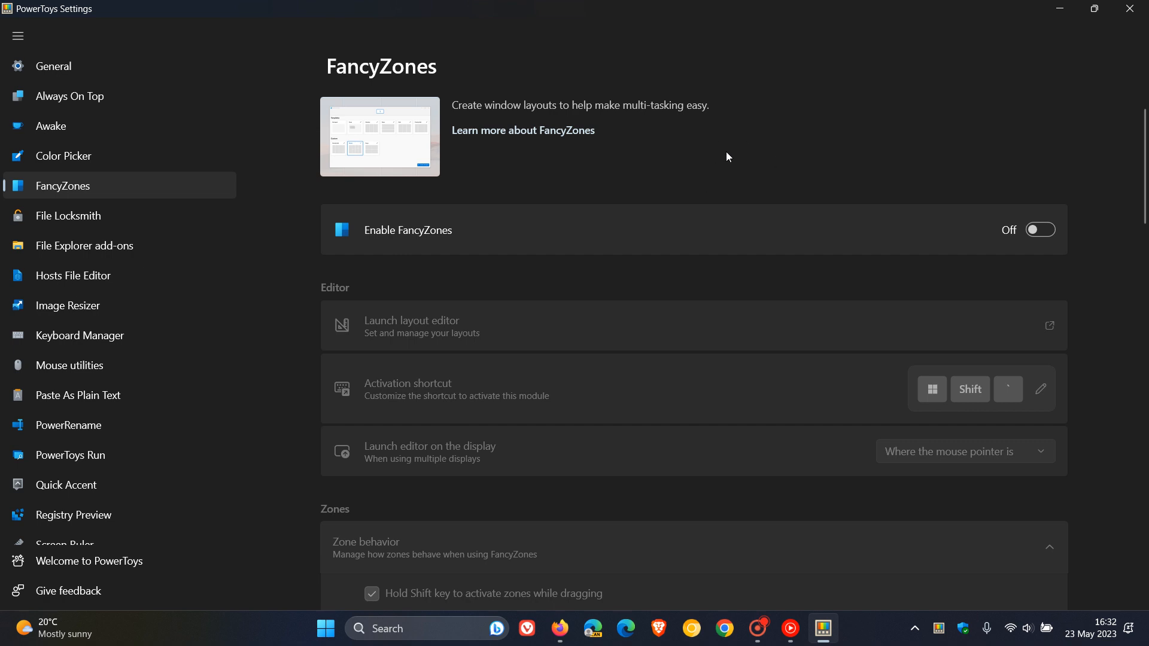
click(52, 66)
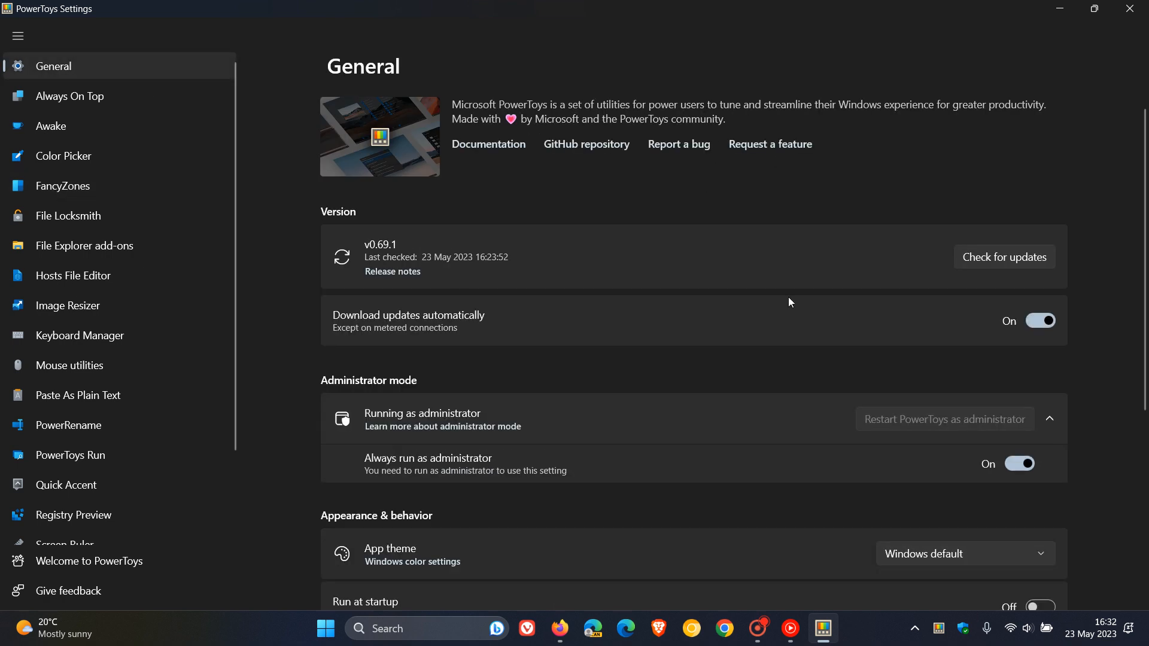
mouse_move(707, 199)
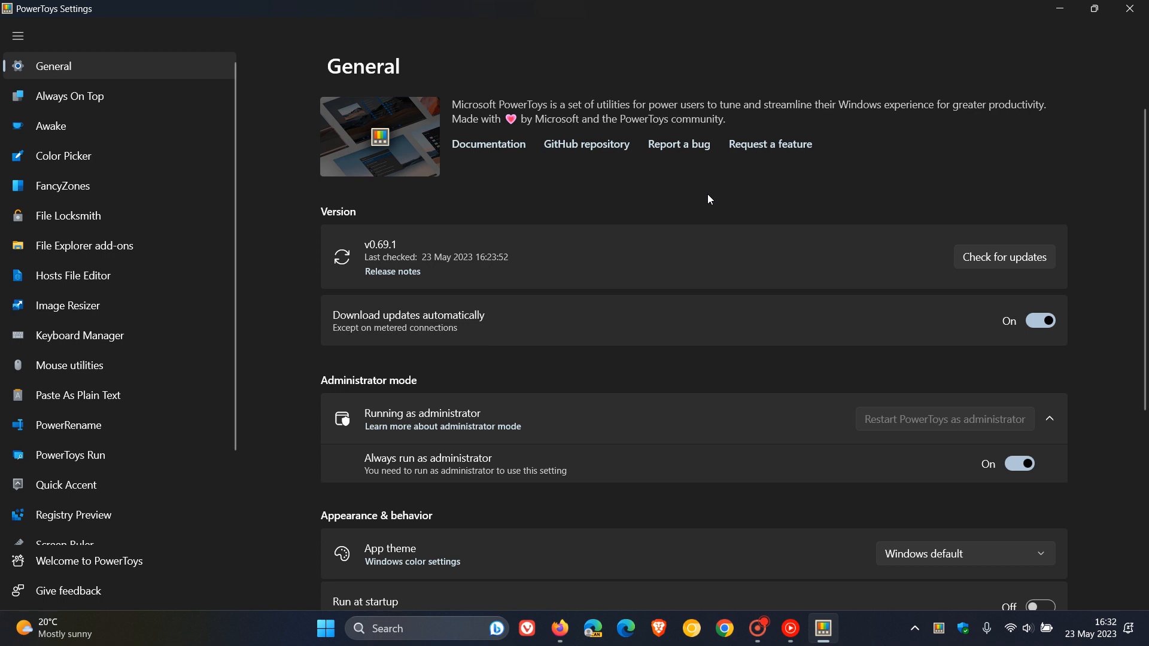
mouse_move(712, 196)
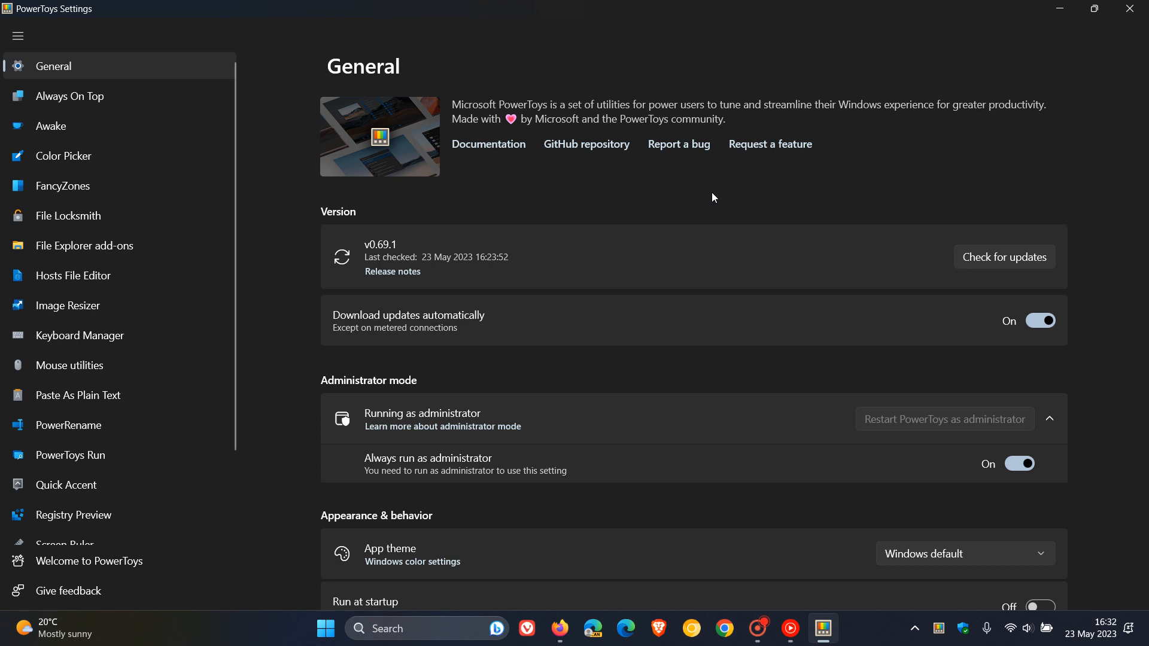
mouse_move(94, 188)
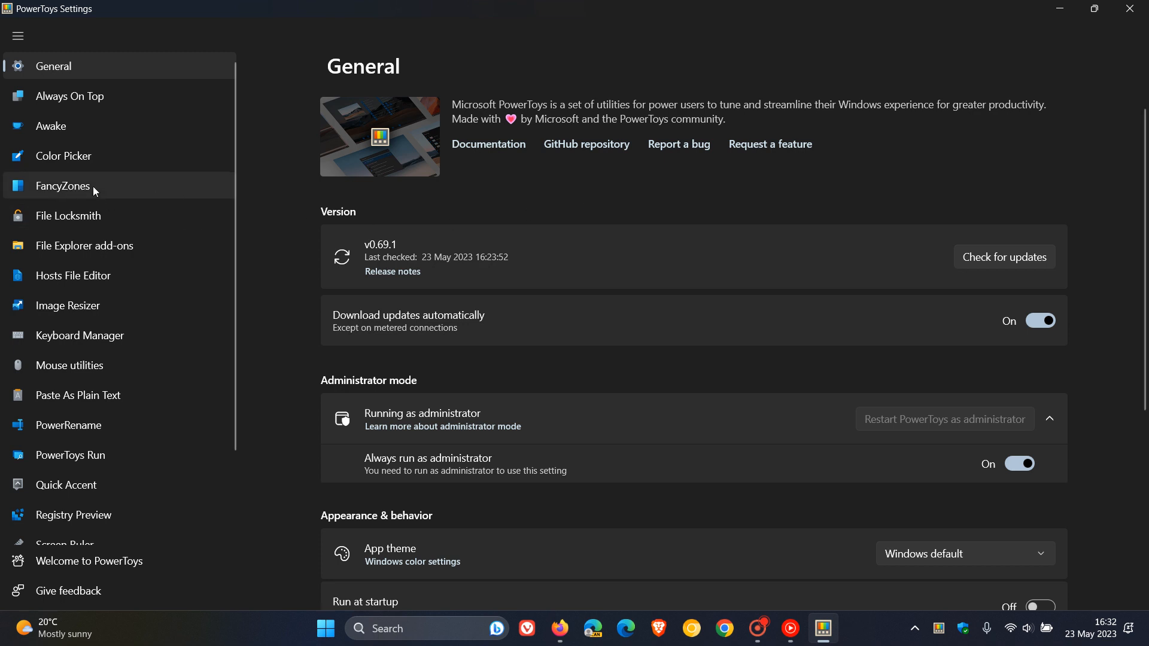
click(62, 186)
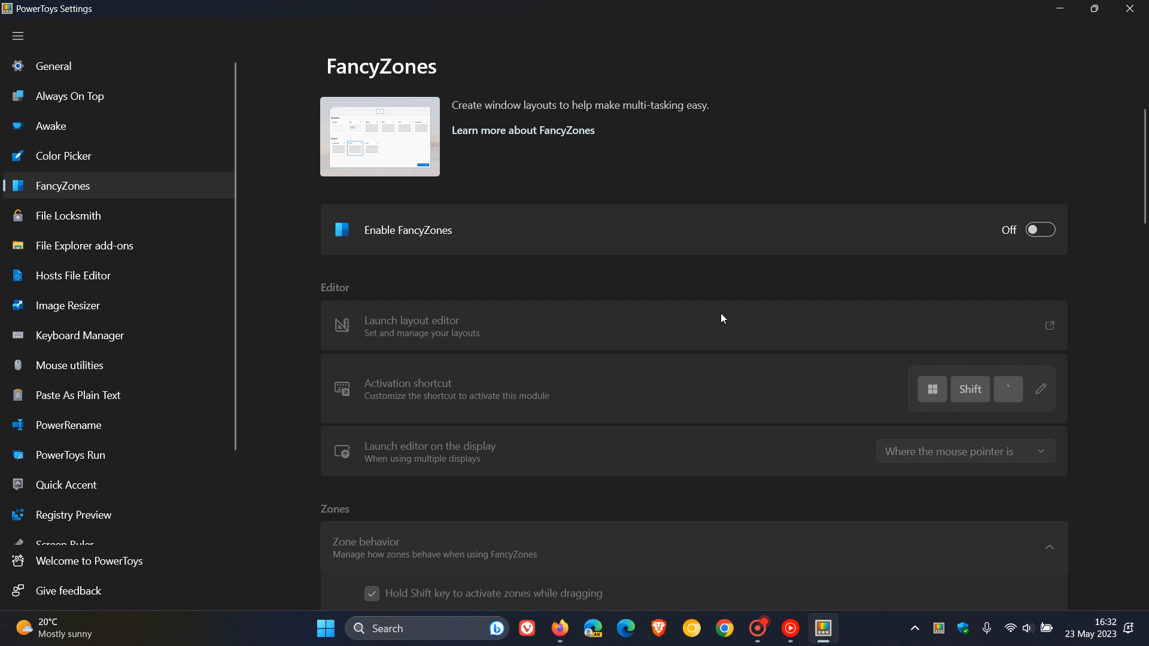
mouse_move(810, 174)
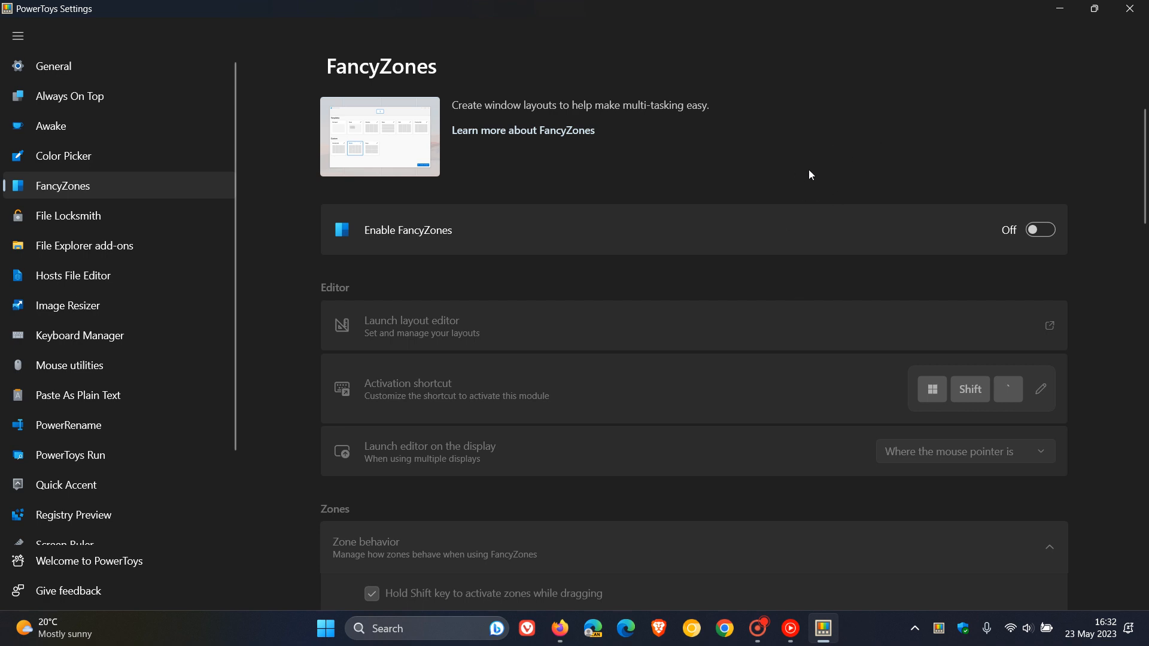
mouse_move(706, 167)
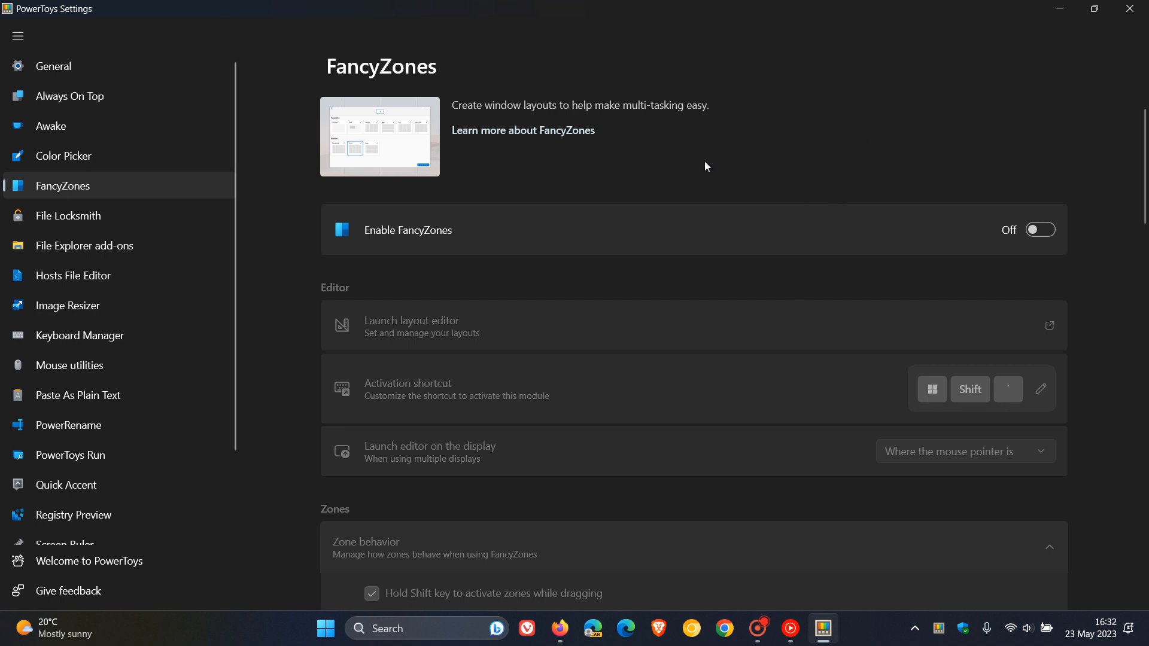
mouse_move(638, 137)
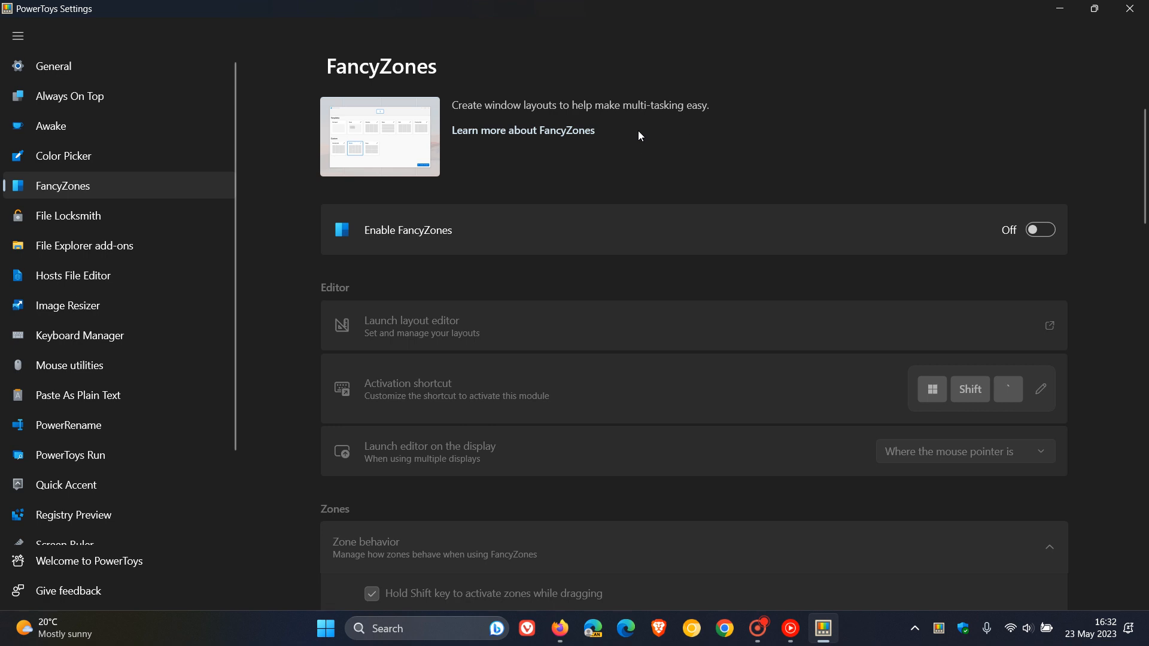
mouse_move(653, 130)
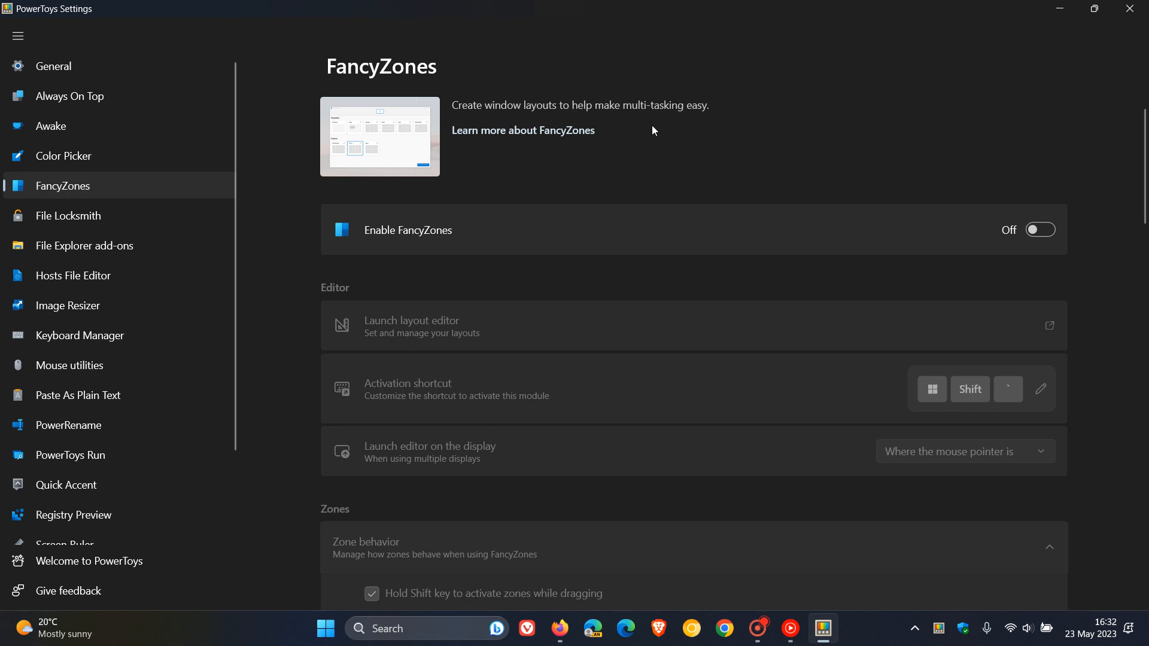
mouse_move(857, 152)
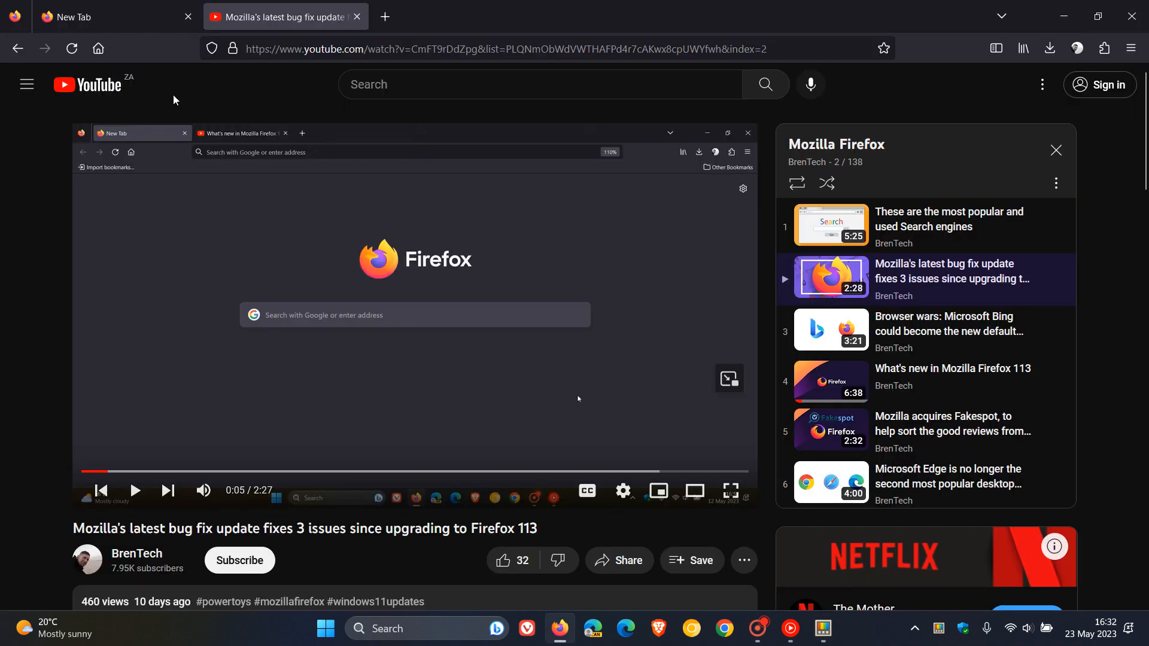
Leave the YouTube video and switch to the empty New Tab page.
click(729, 379)
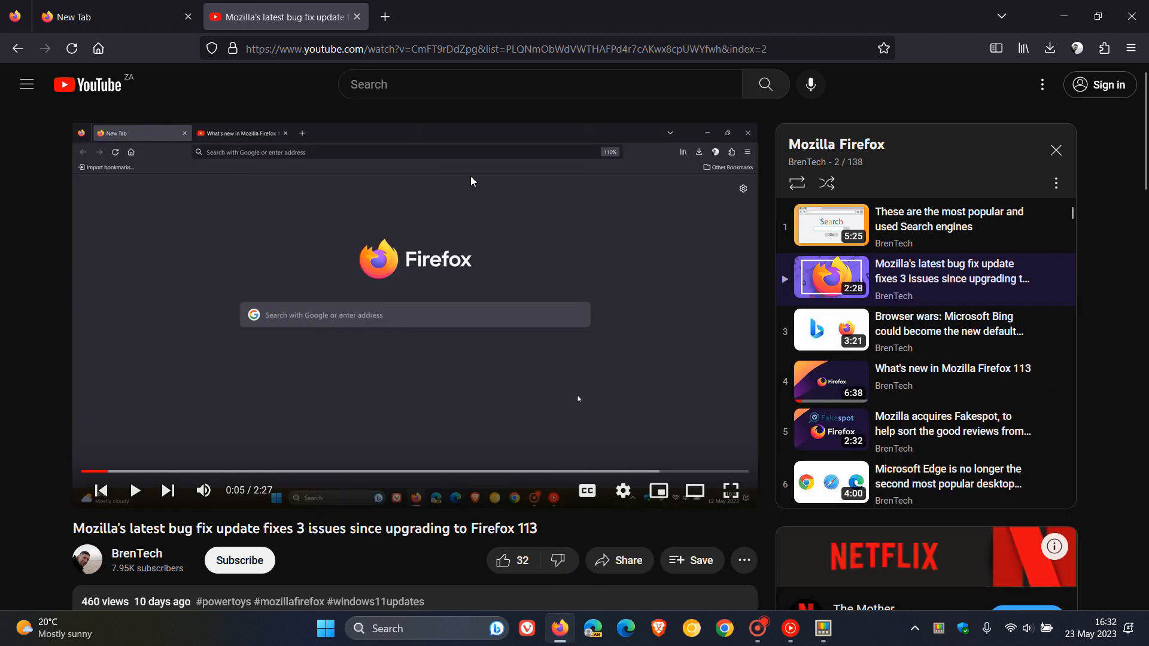
click(110, 16)
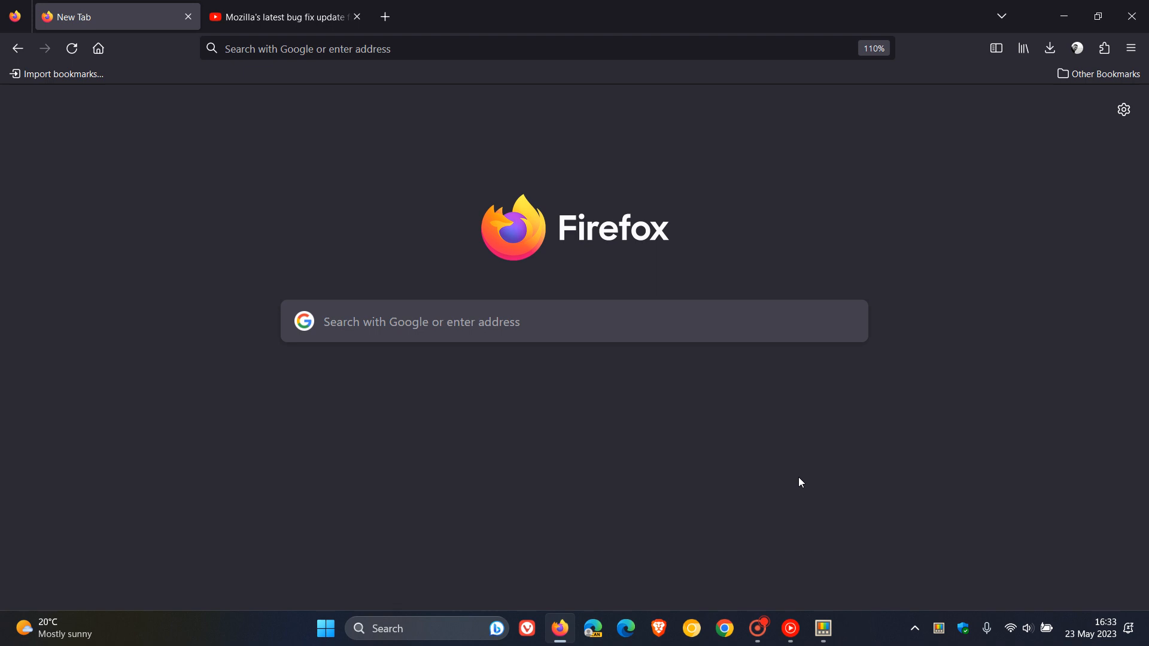
Show the application menu listing Settings, Help and other options.
click(1131, 48)
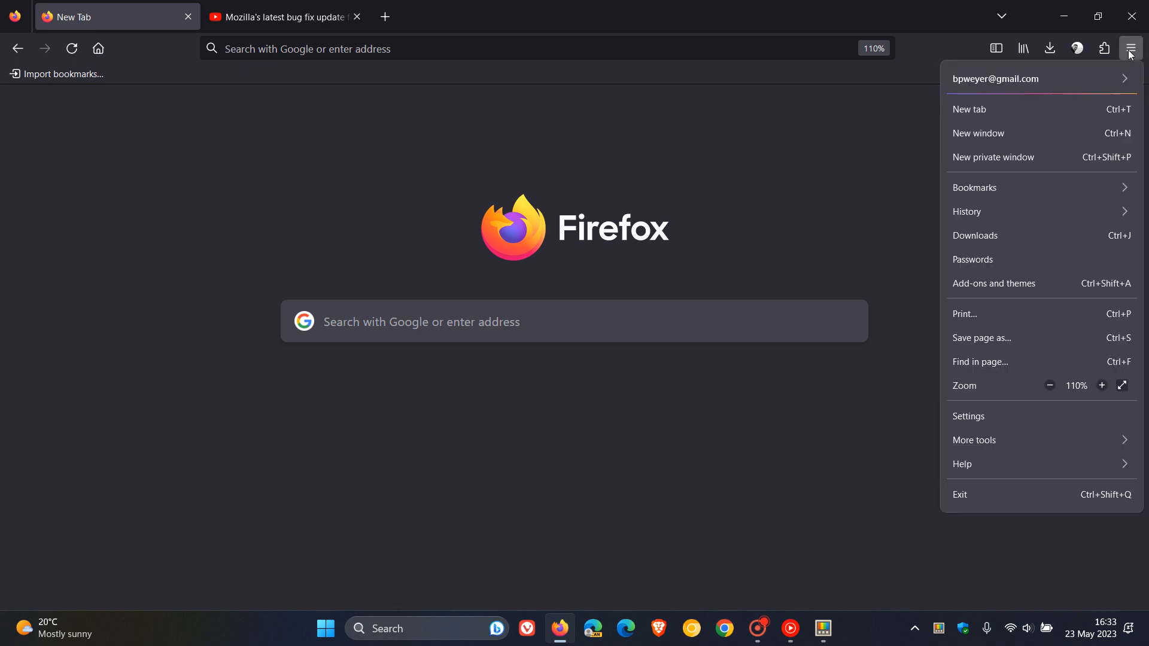
Launch Web Developer Tools from More tools, showing the Inspector below the page.
click(974, 439)
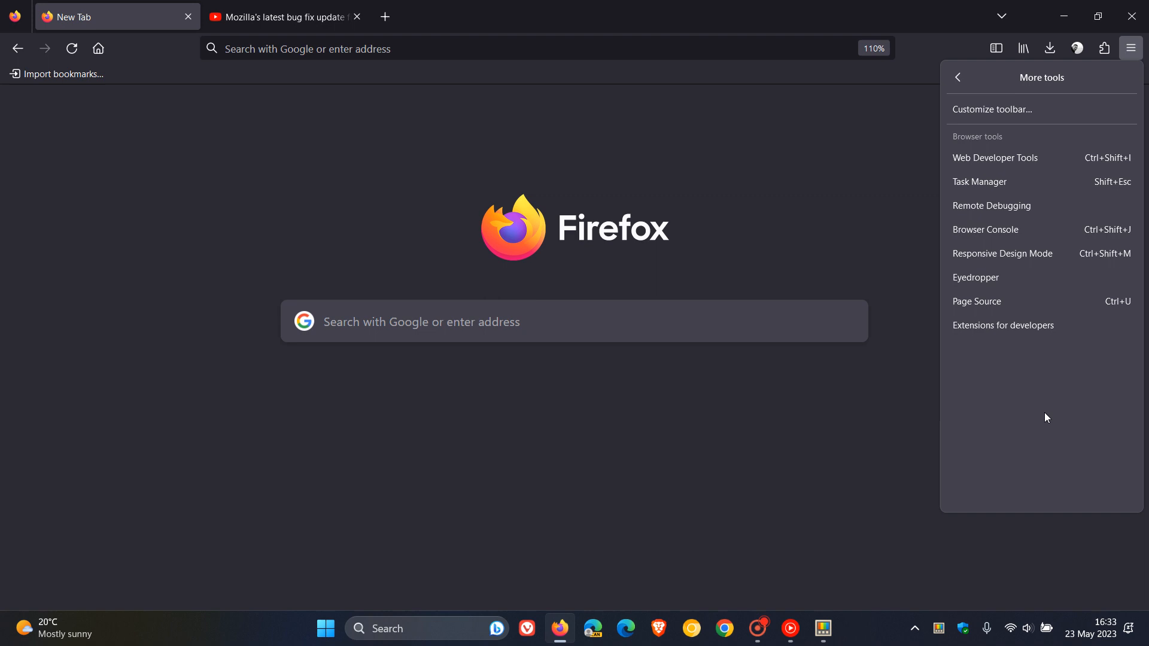
click(994, 158)
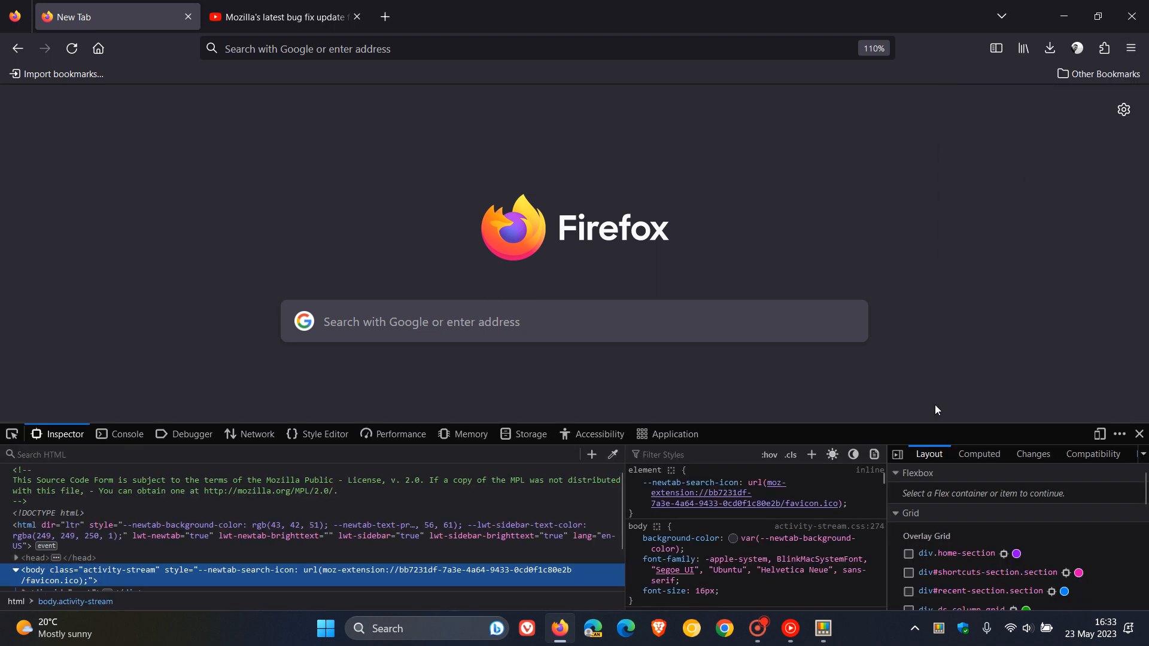
mouse_move(980, 295)
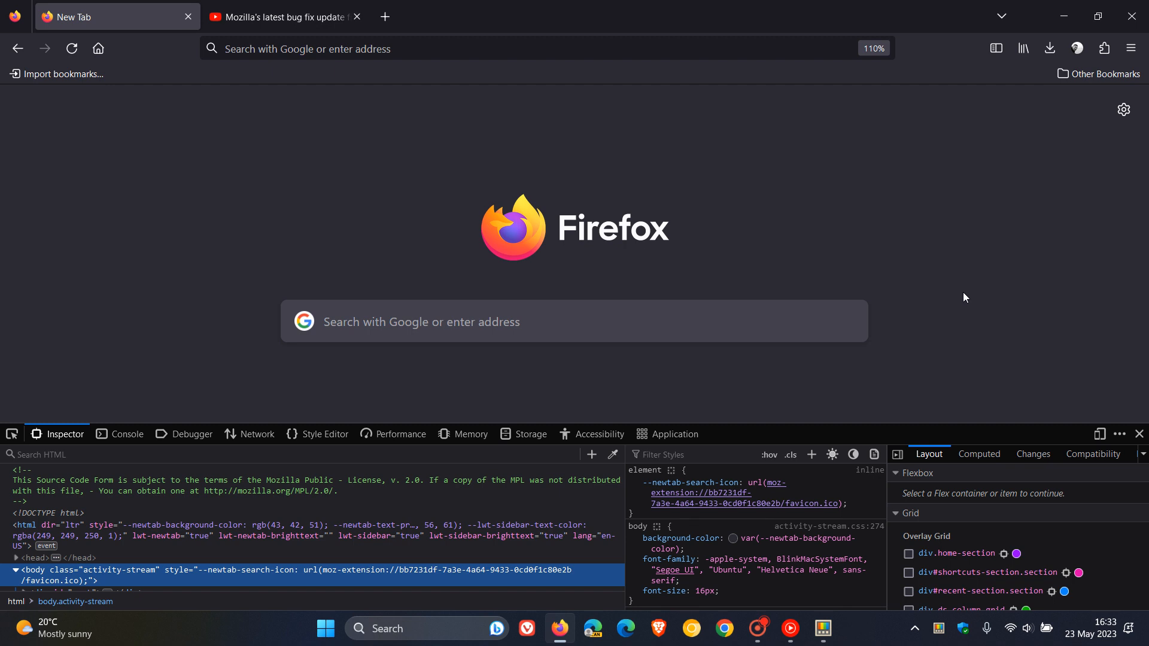
mouse_move(960, 306)
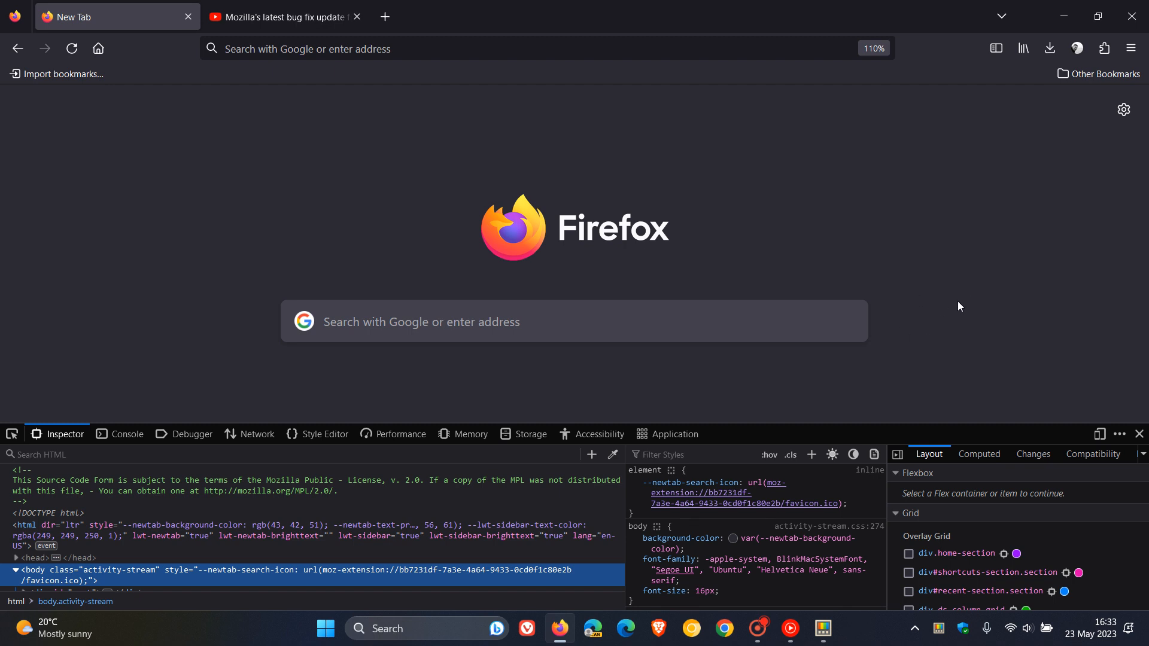
mouse_move(858, 380)
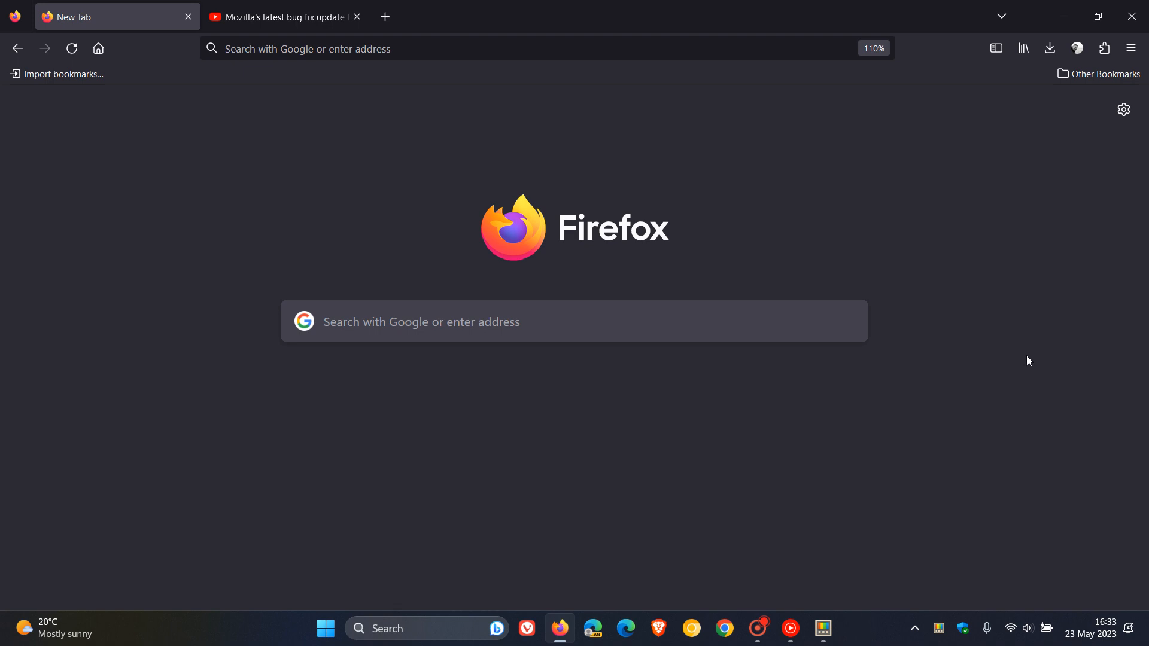
Show the Bookmarks sidebar, switch it to History, then close it.
click(995, 48)
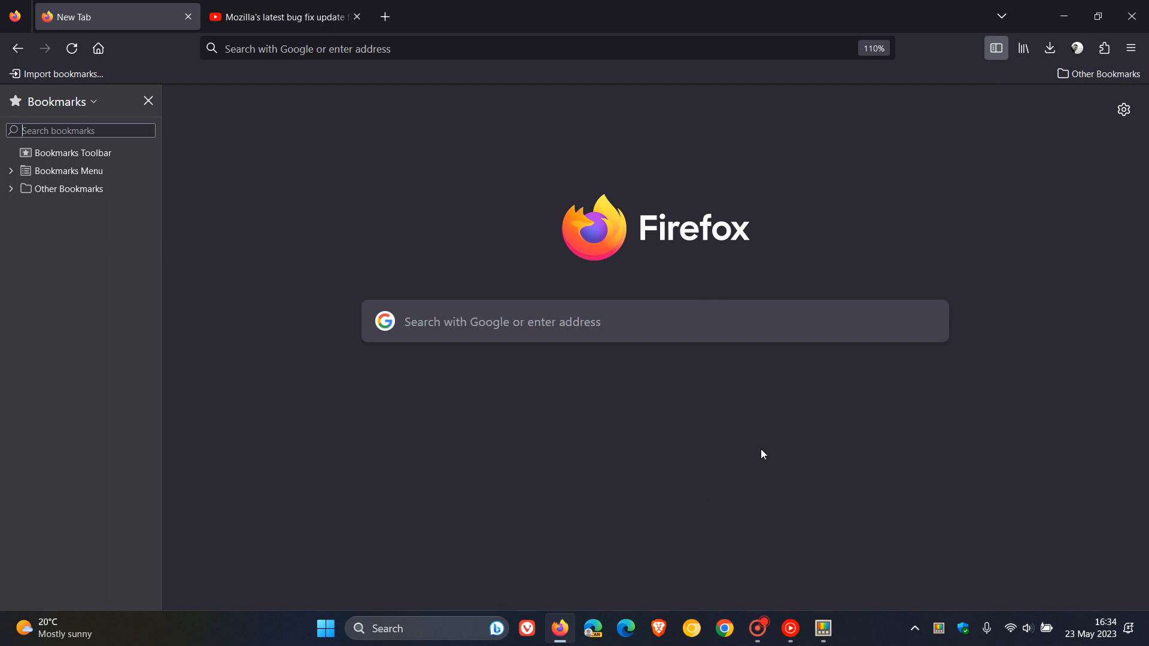
mouse_move(33, 398)
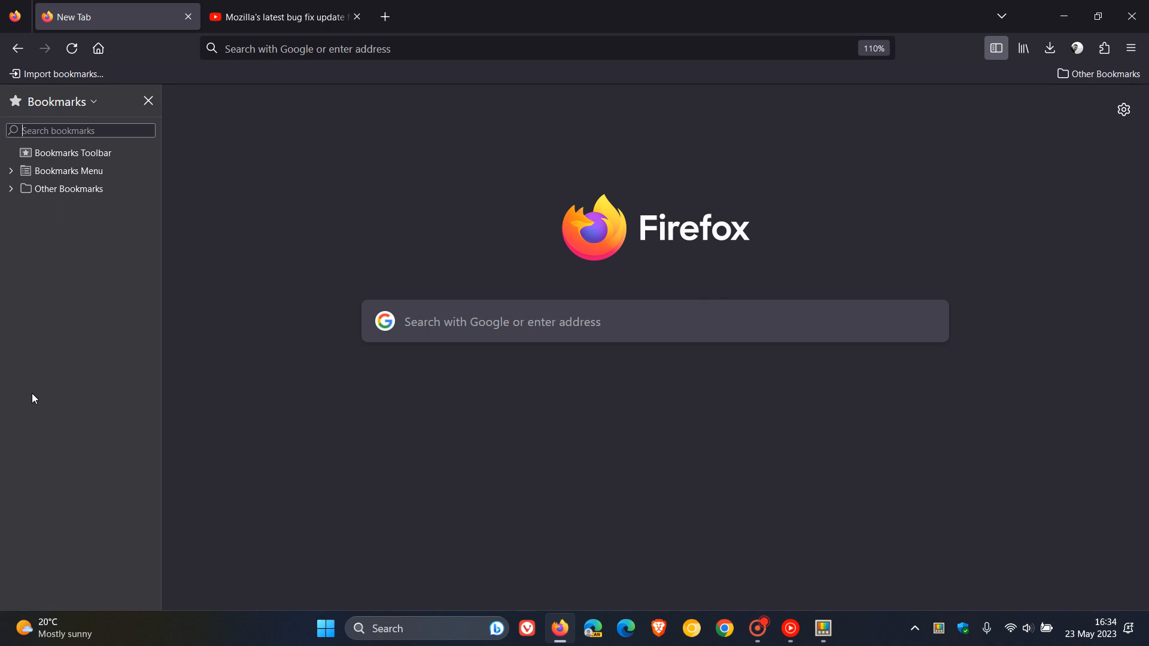
click(71, 101)
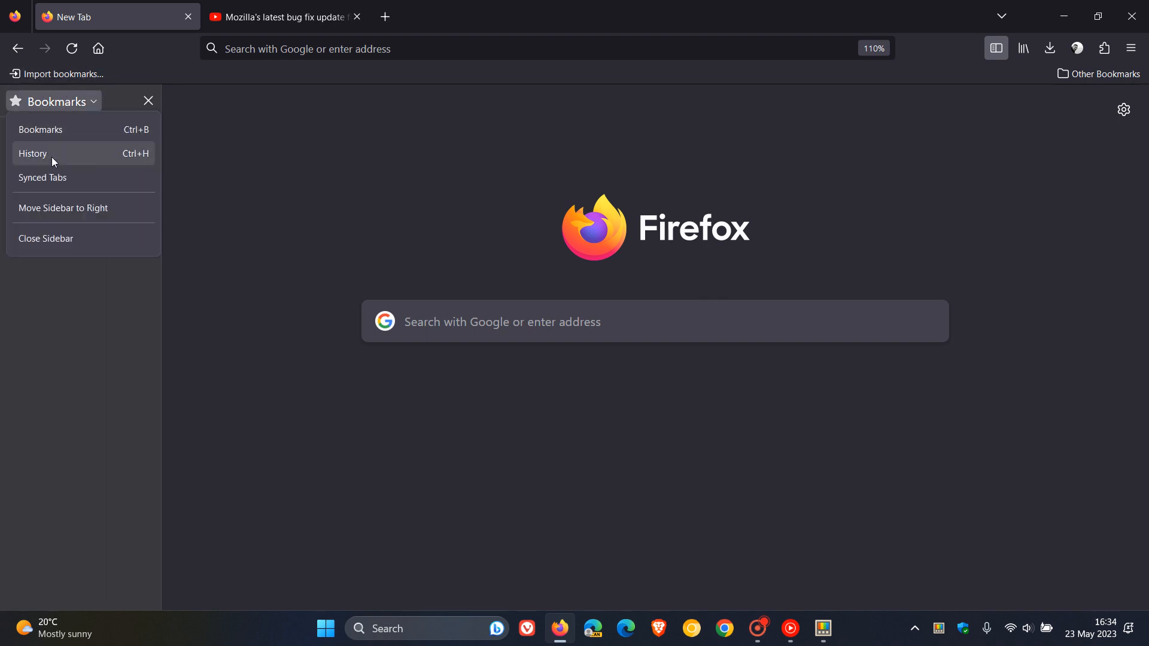
click(32, 154)
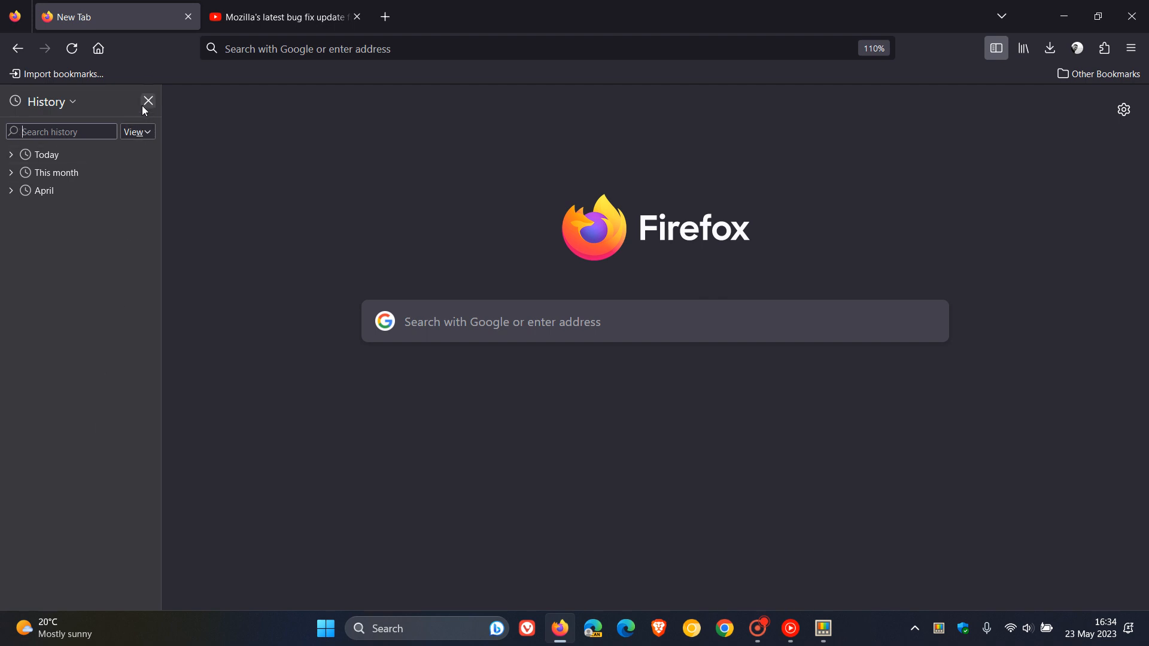
click(148, 100)
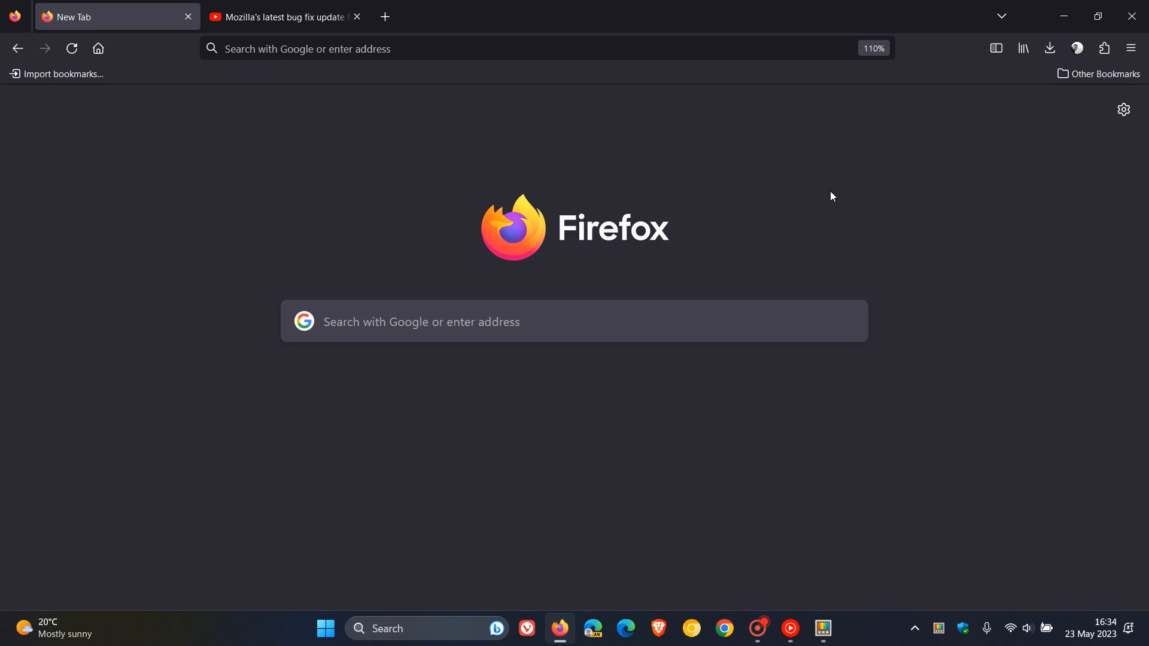
mouse_move(598, 279)
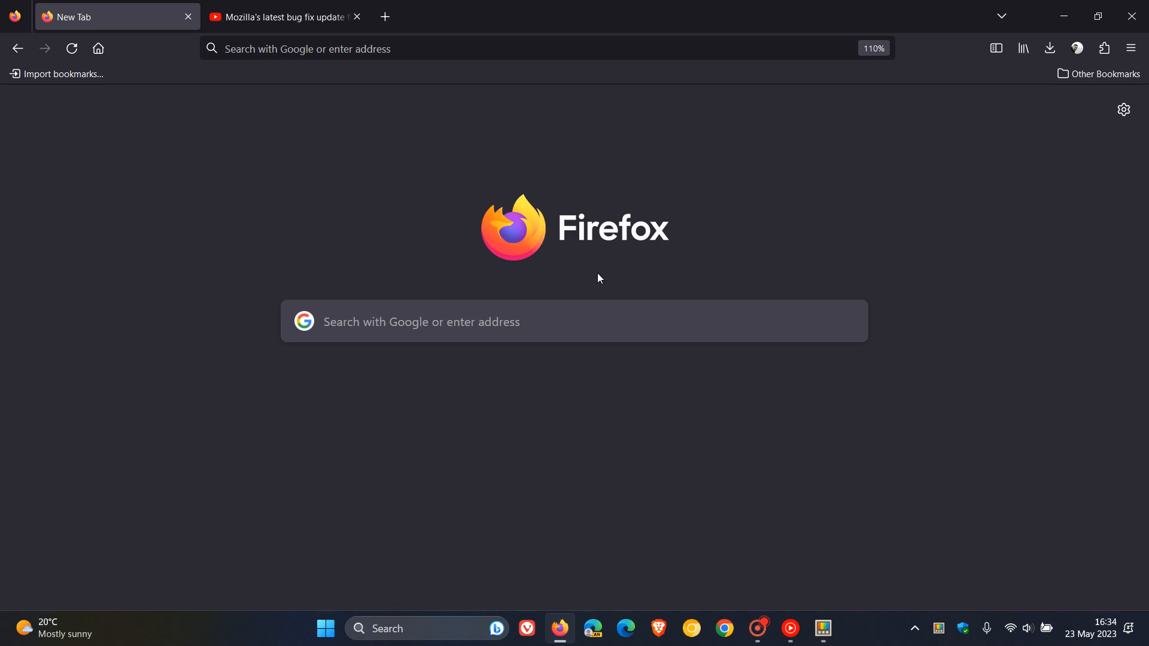
mouse_move(791, 173)
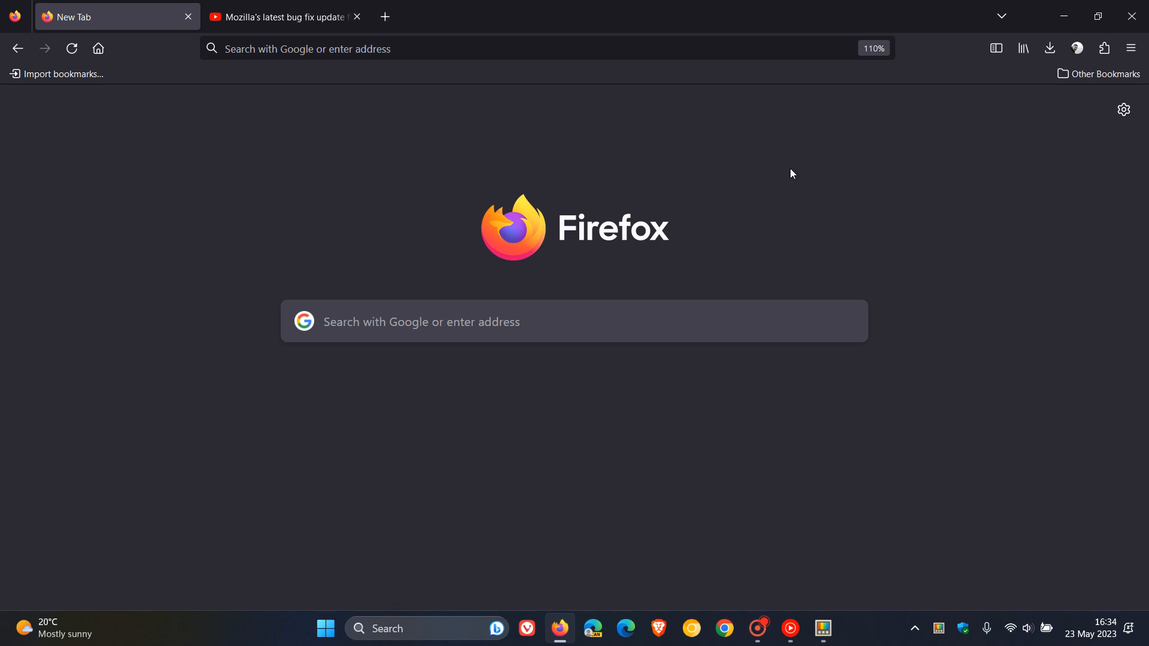
mouse_move(676, 143)
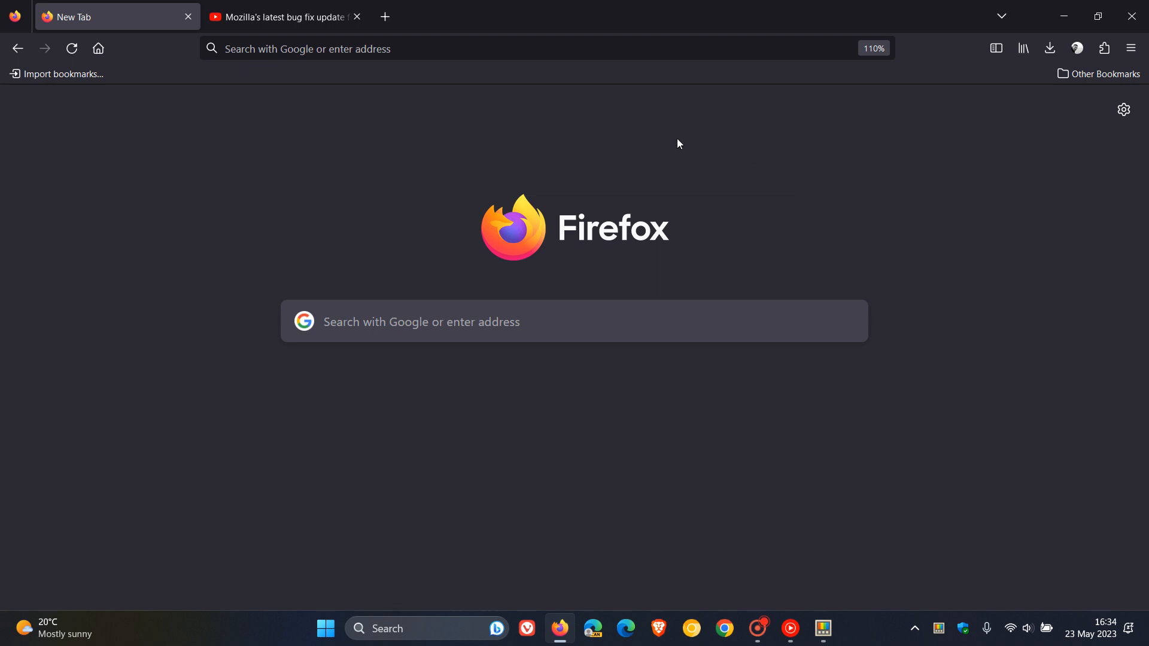